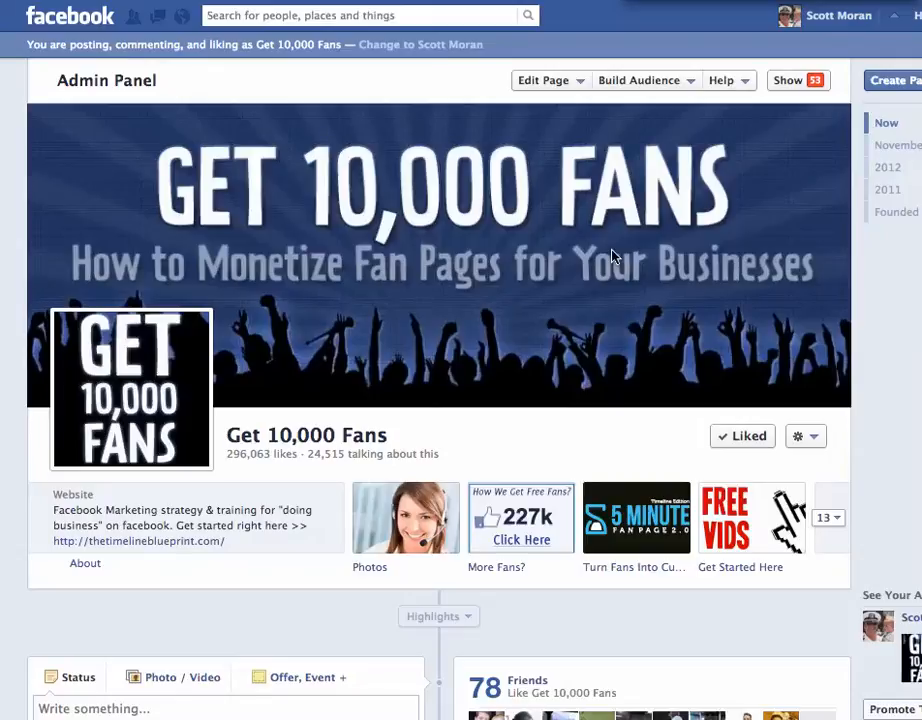
{"action": "mouse_move", "coordinate": [608, 408]}
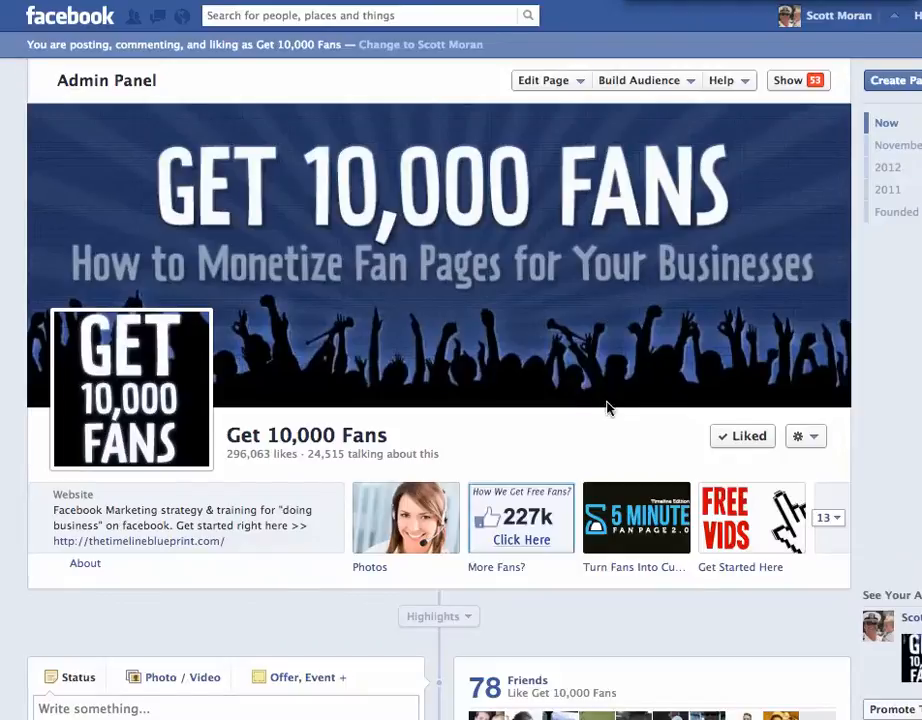
- Expand the page's app thumbnails to list all 13 tabs and empty slots
{"action": "scroll", "scroll_direction": "down", "scroll_amount": 3}
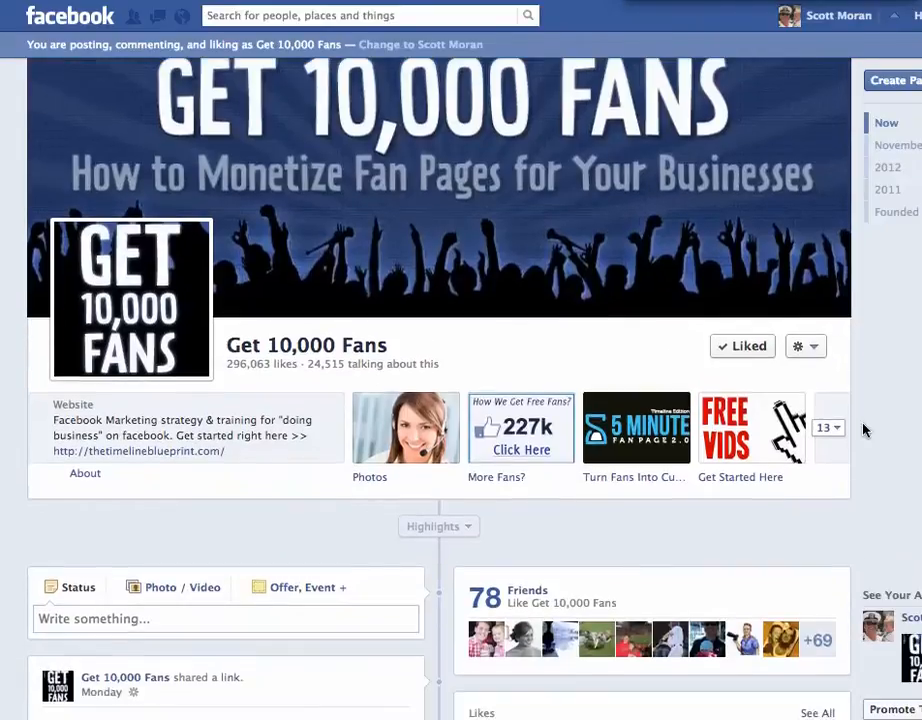
{"action": "mouse_move", "coordinate": [836, 432]}
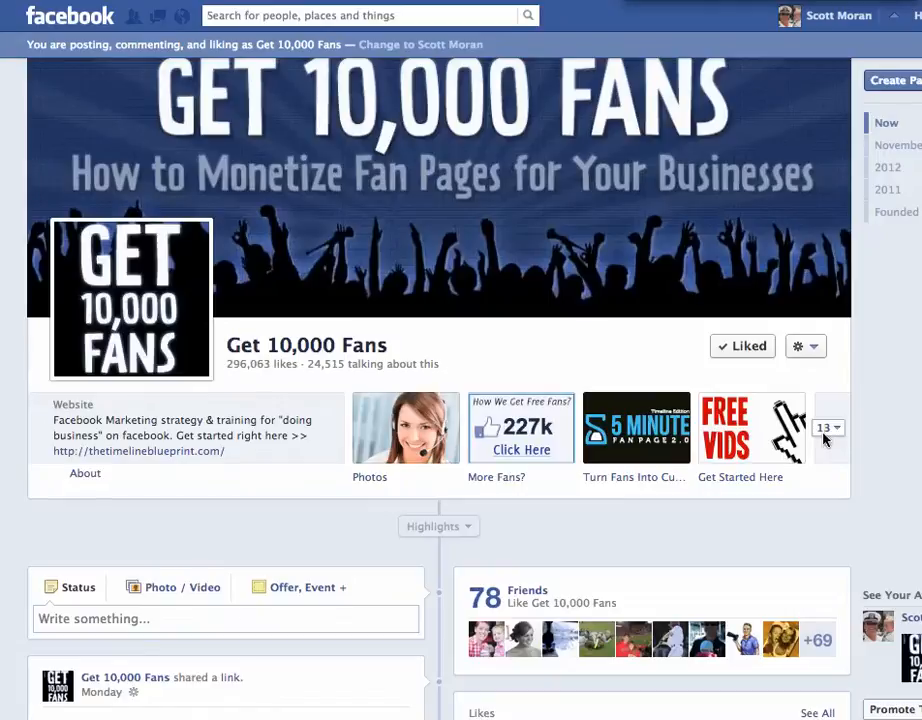
{"action": "left_click", "coordinate": [828, 430]}
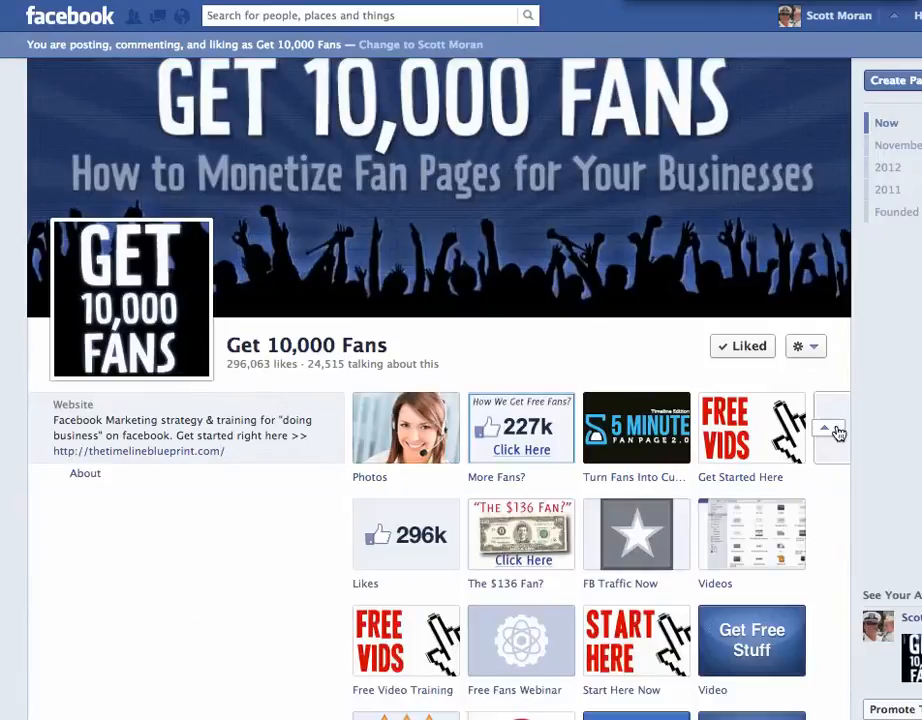
{"action": "scroll", "scroll_direction": "down", "scroll_amount": 3}
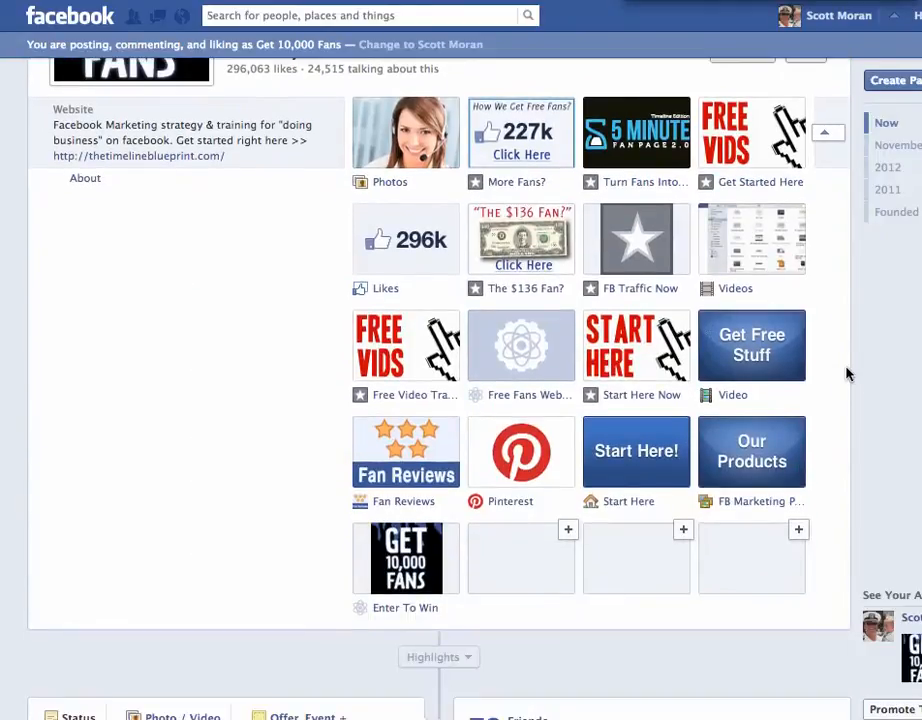
{"action": "mouse_move", "coordinate": [484, 300]}
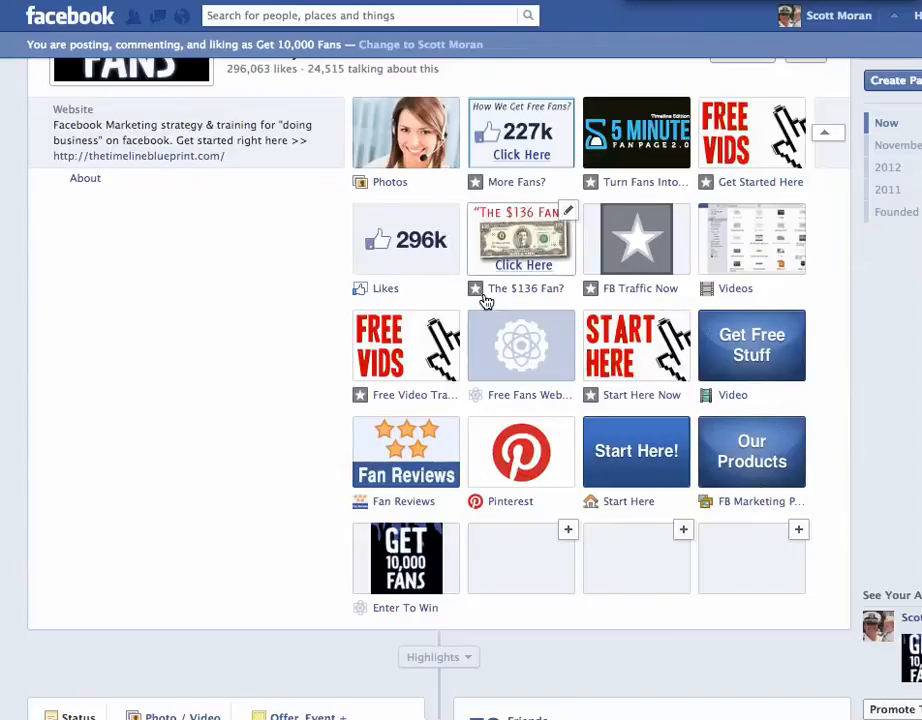
{"action": "mouse_move", "coordinate": [596, 292]}
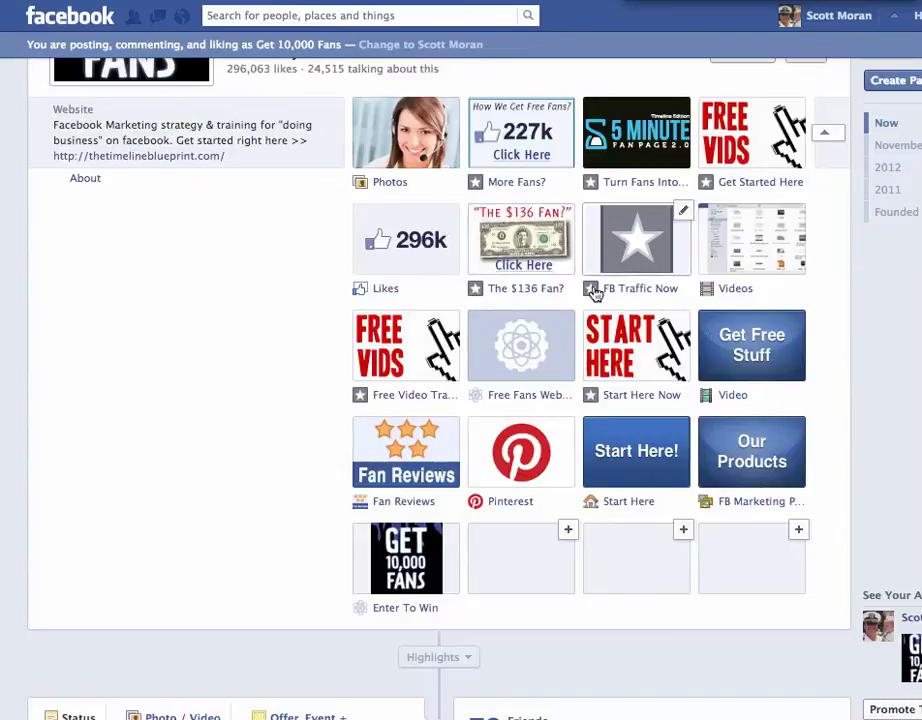
{"action": "mouse_move", "coordinate": [508, 244]}
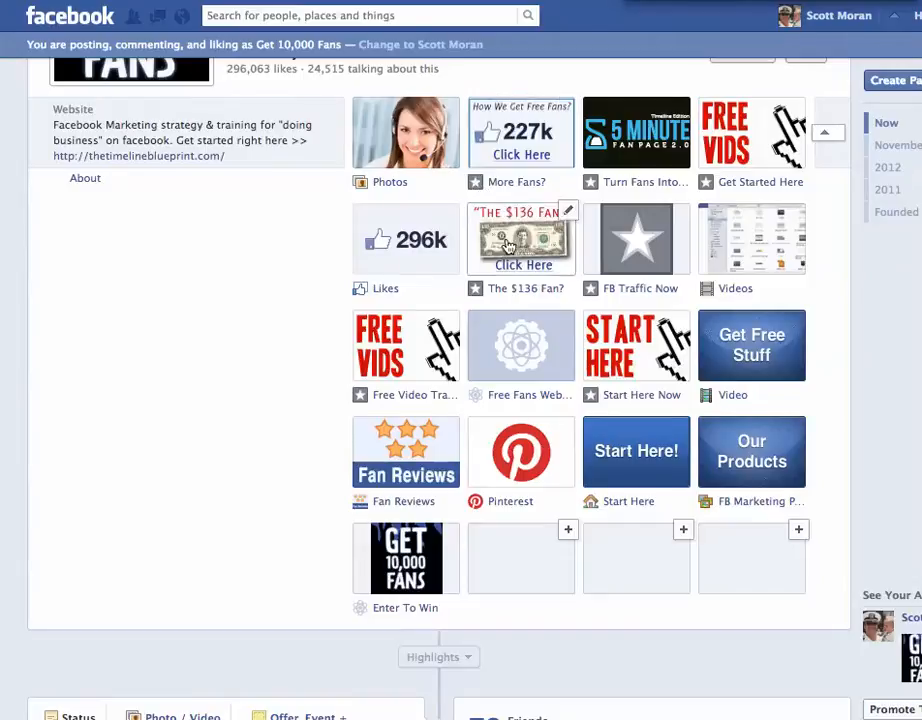
{"action": "mouse_move", "coordinate": [516, 252]}
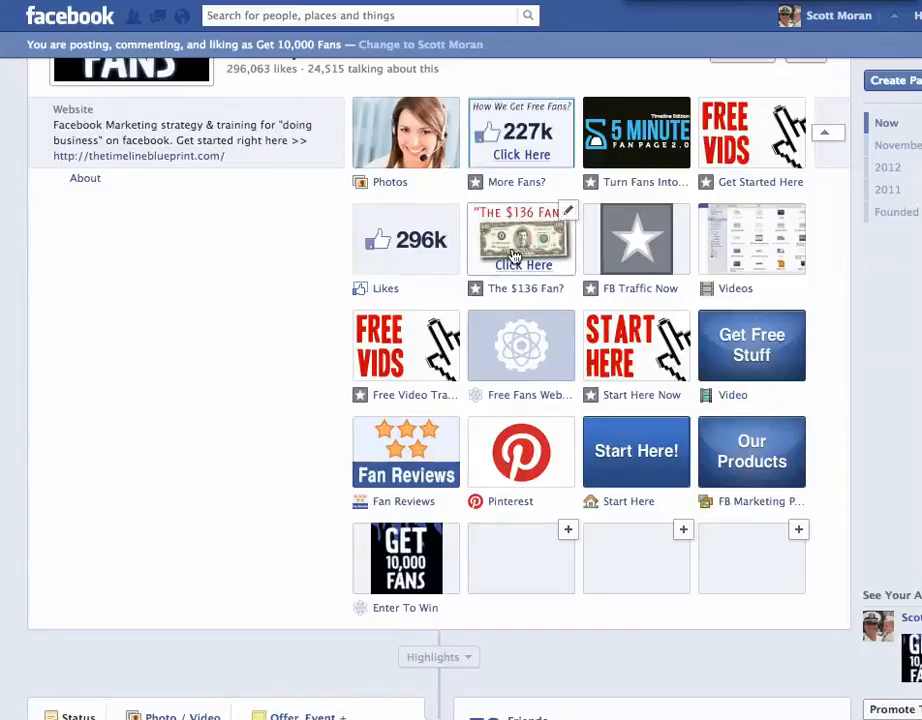
- Show The $136 Fan? tab's sales landing page and look through its public and fan content
{"action": "left_click", "coordinate": [520, 238]}
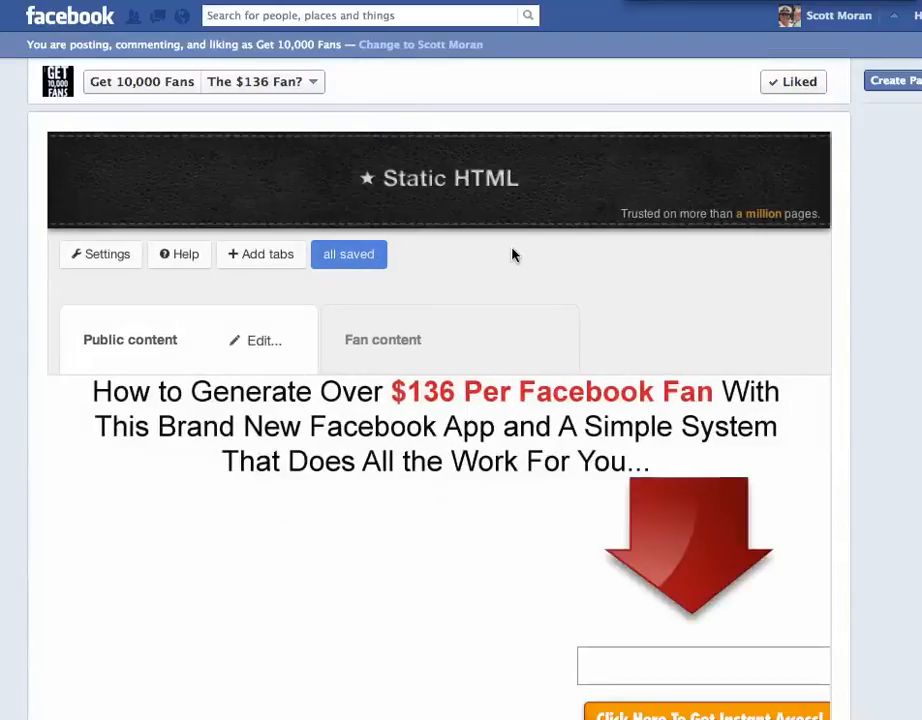
{"action": "scroll", "scroll_direction": "down", "scroll_amount": 3}
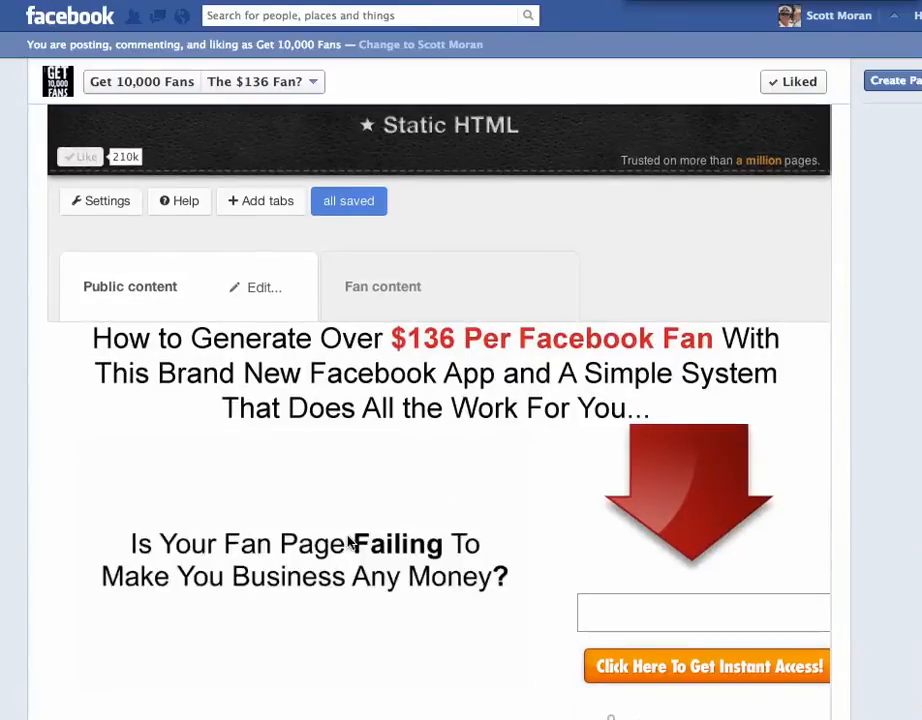
{"action": "scroll", "scroll_direction": "down", "scroll_amount": 3}
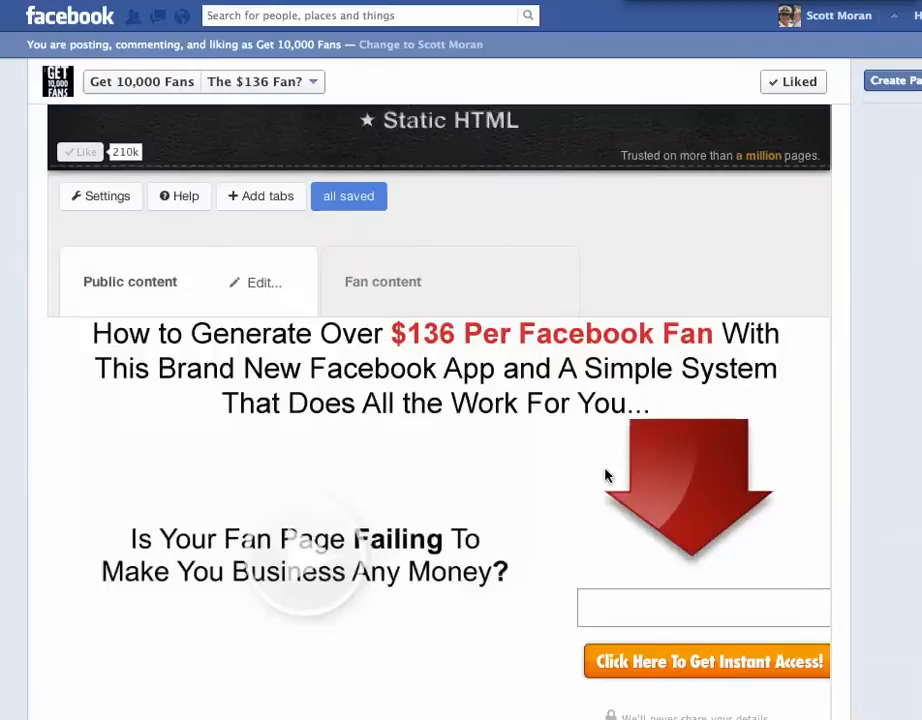
{"action": "scroll", "scroll_direction": "up", "scroll_amount": 3}
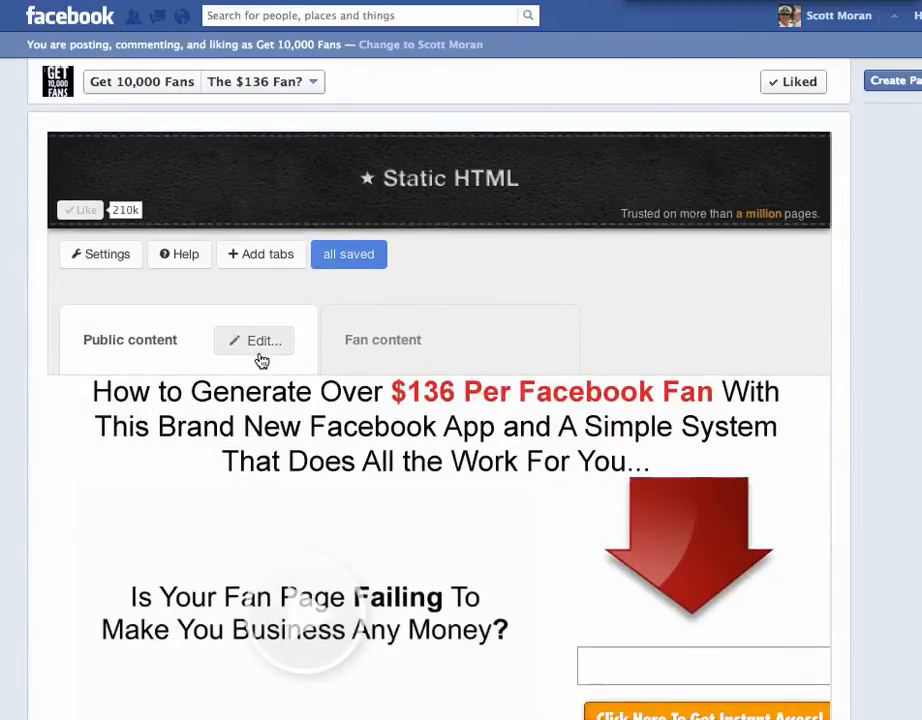
{"action": "mouse_move", "coordinate": [244, 354]}
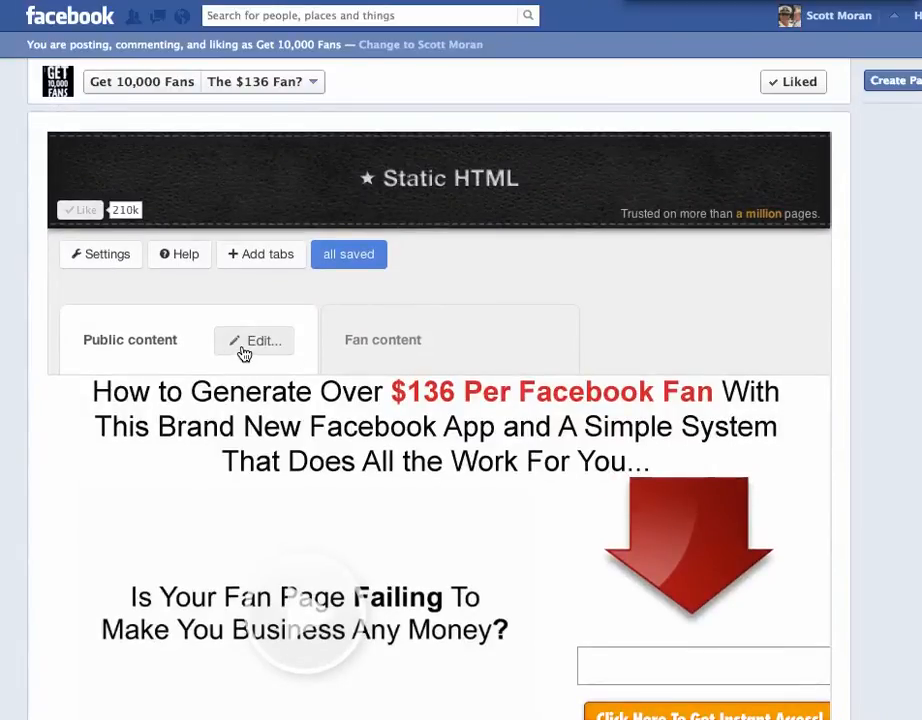
- Edit the public content of The $136 Fan? tab, revealing its HTML and CSS code
{"action": "left_click", "coordinate": [254, 340]}
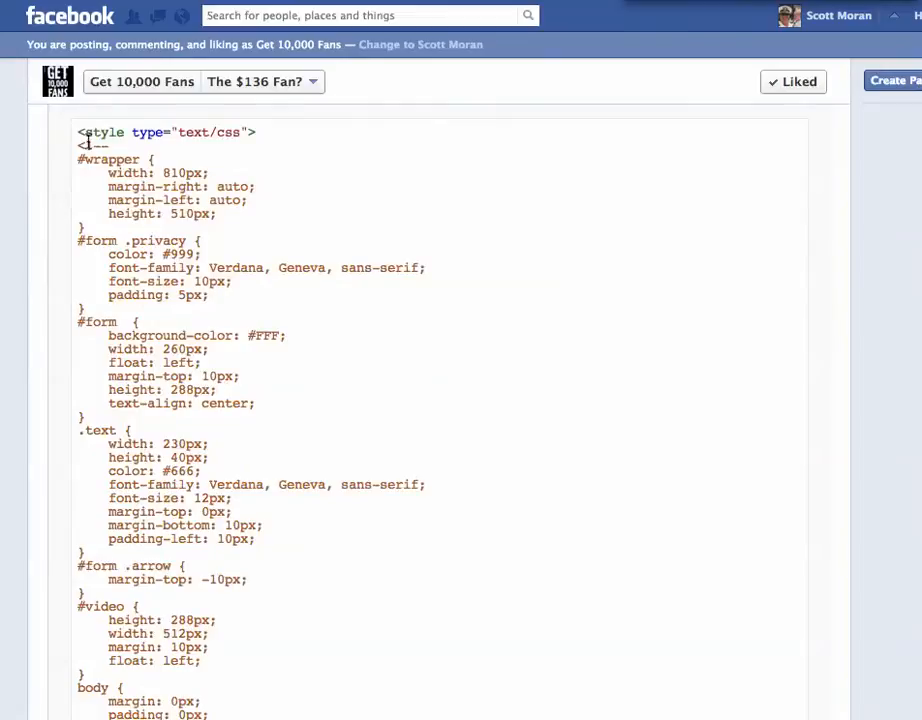
{"action": "scroll", "scroll_direction": "down", "scroll_amount": 3}
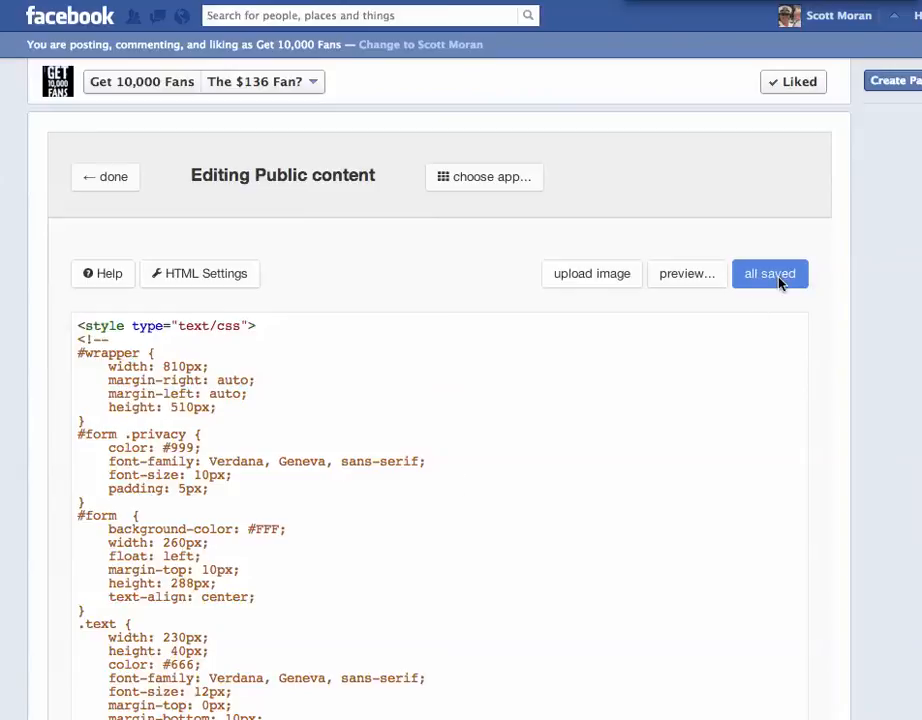
{"action": "mouse_move", "coordinate": [156, 232]}
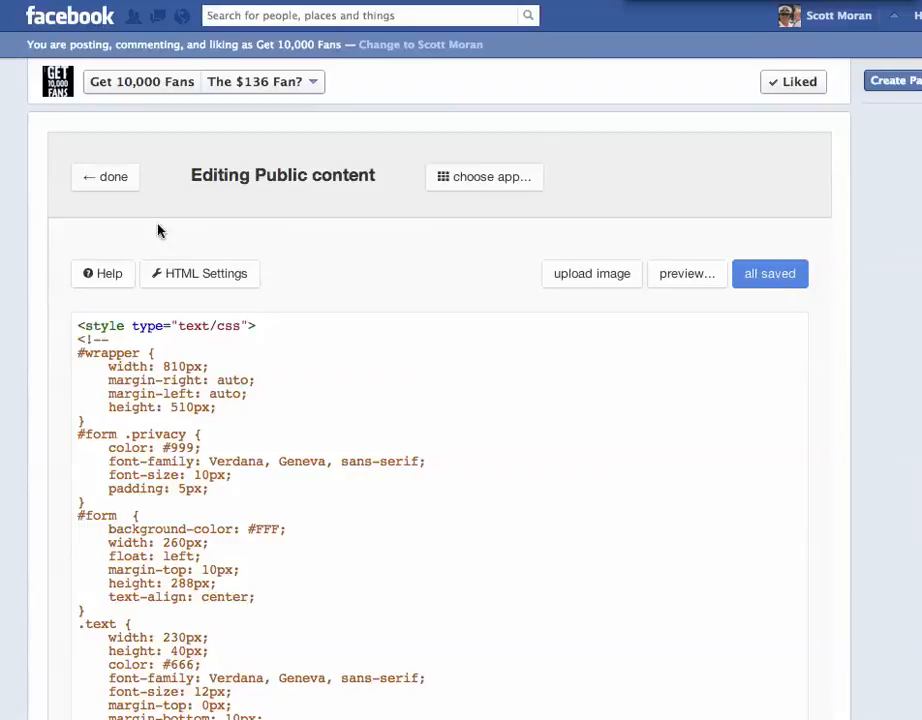
- Return via '← done' to the rendered landing page with its signup form
{"action": "left_click", "coordinate": [104, 176]}
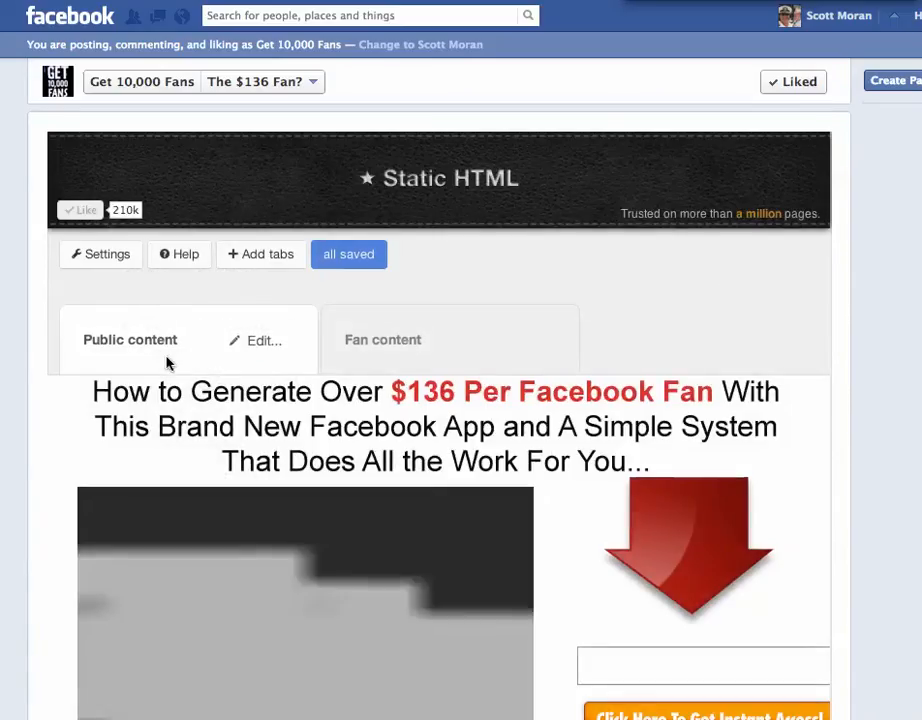
{"action": "scroll", "scroll_direction": "down", "scroll_amount": 3}
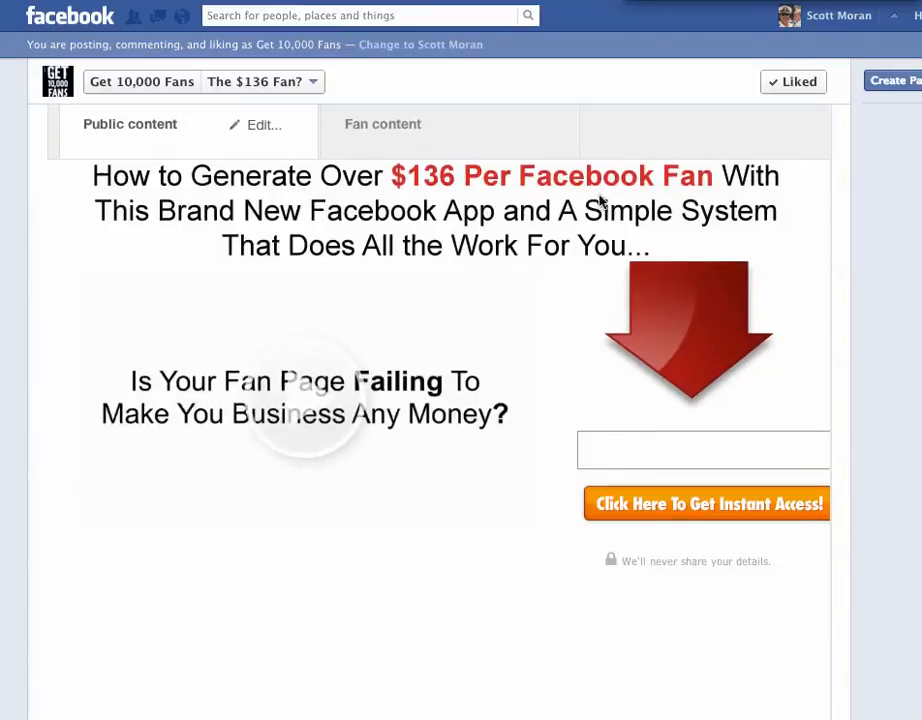
{"action": "mouse_move", "coordinate": [492, 344]}
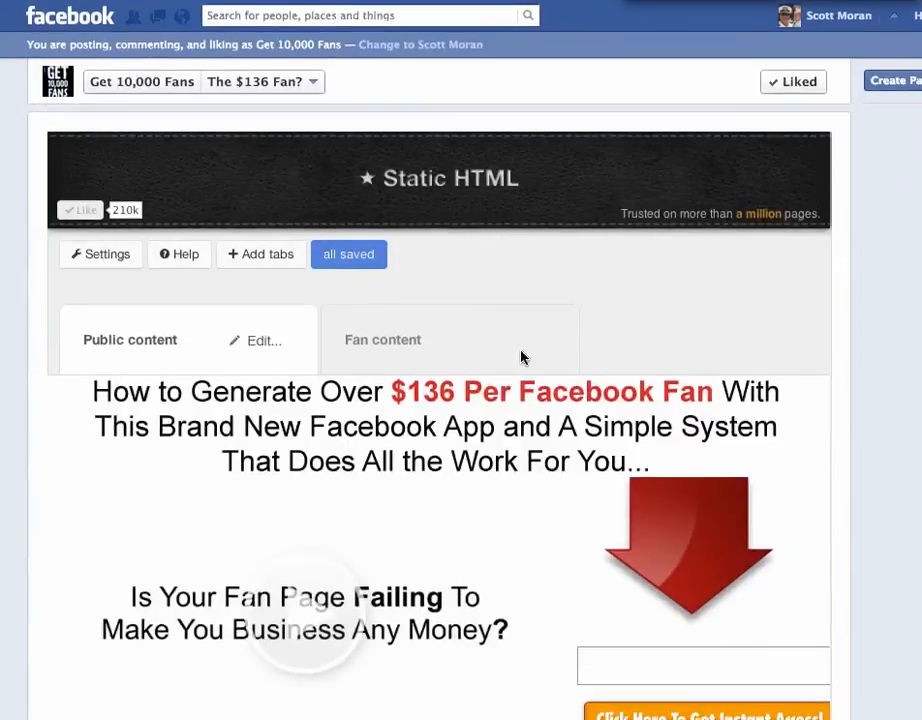
{"action": "mouse_move", "coordinate": [704, 36]}
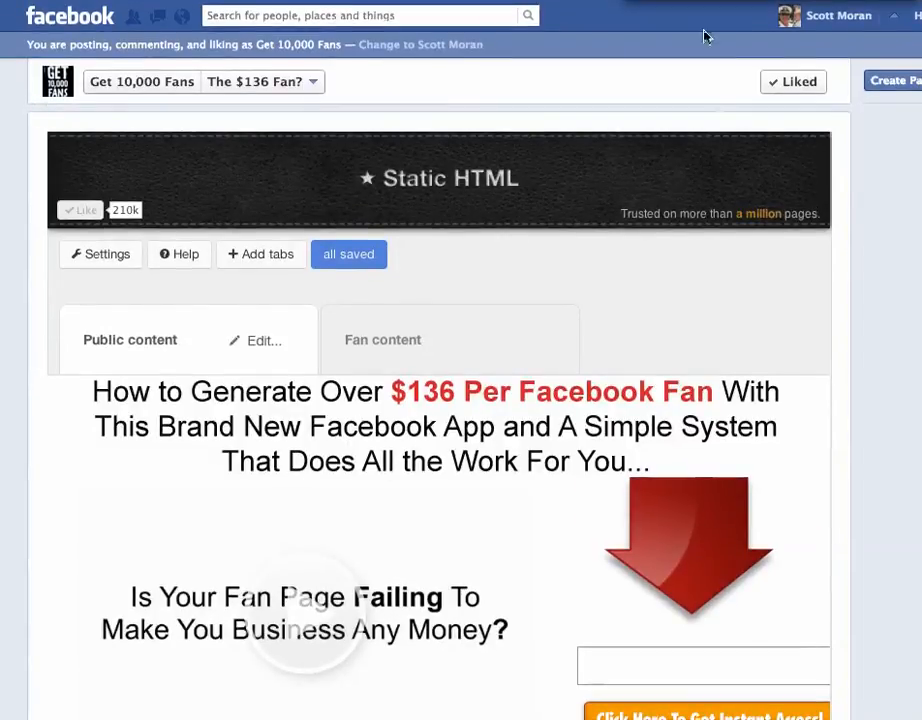